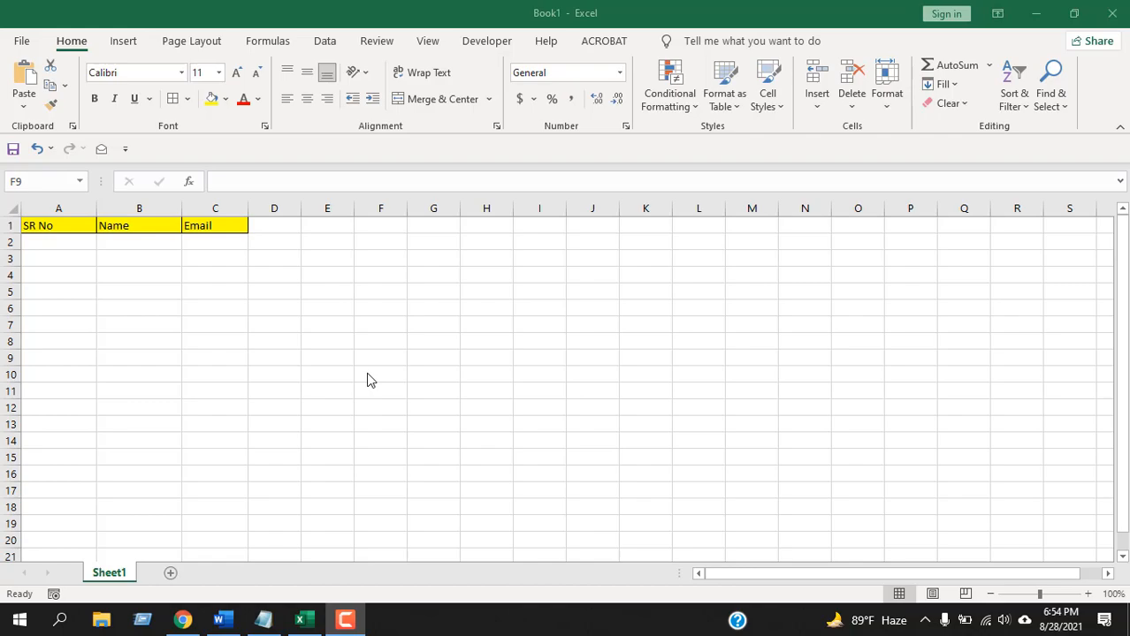
# Step: Drag-select rows 2 to 16 in columns A to C, typing 'fdf' along the way
pyautogui.click(139, 241)
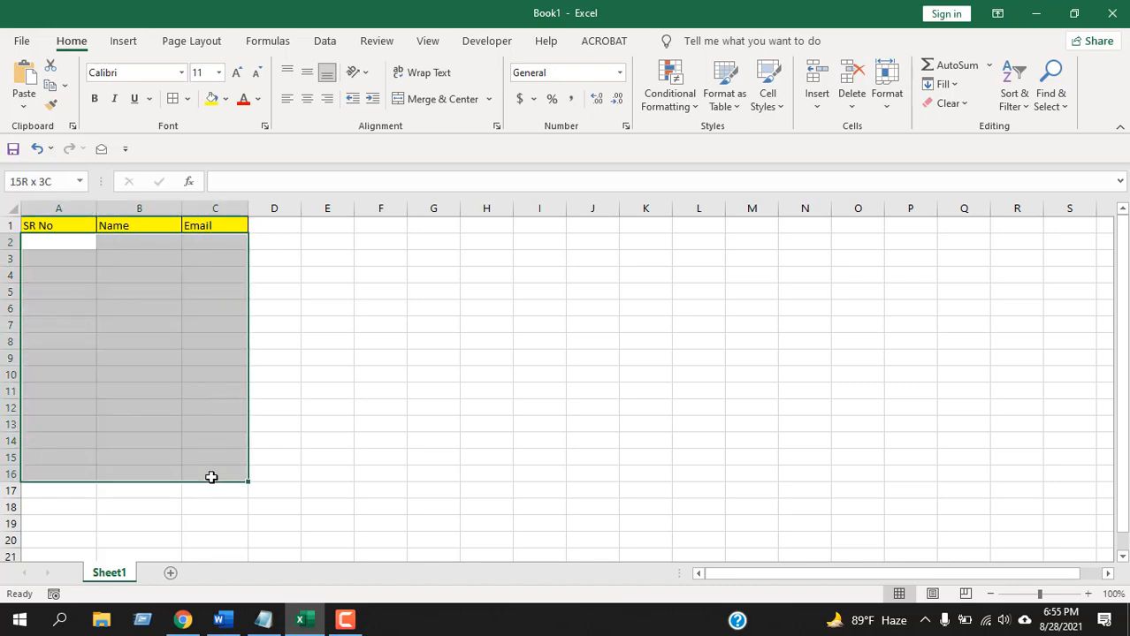
pyautogui.moveTo(215, 478); pyautogui.dragTo(215, 343)
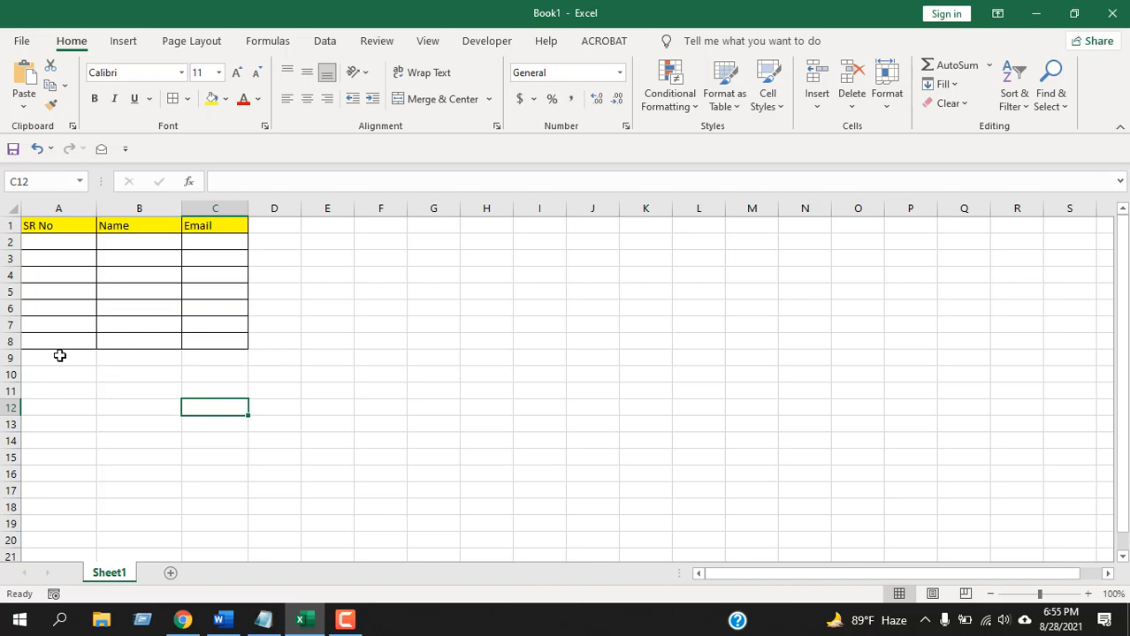
pyautogui.write('fdf')
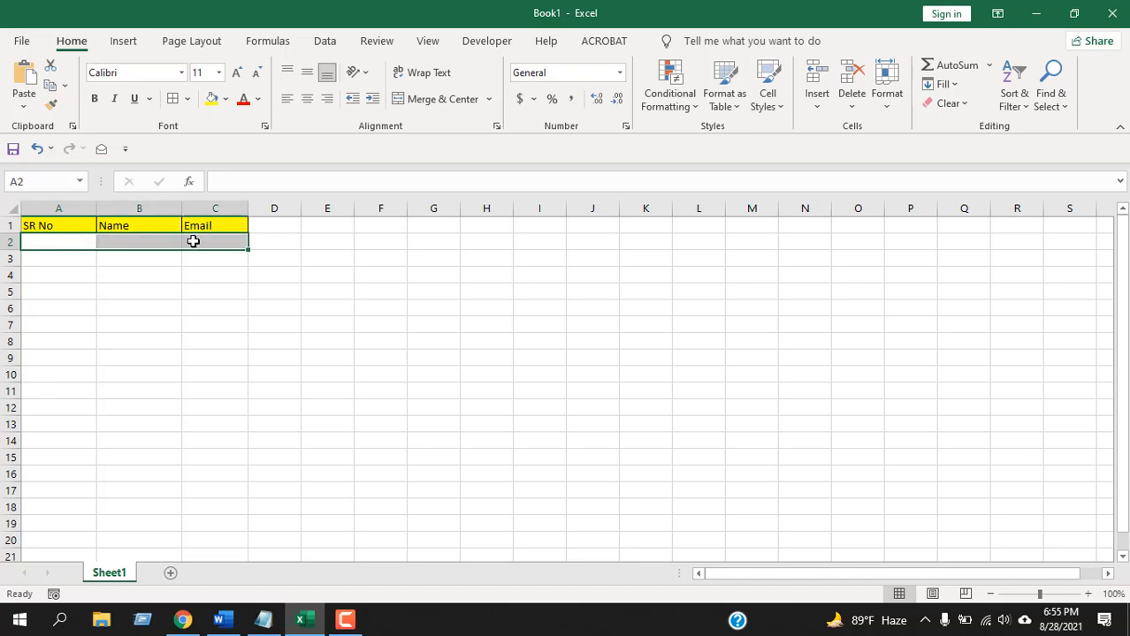
# Step: Reselect from cell A2 across to column C, extending downward below the header
pyautogui.click(58, 242)
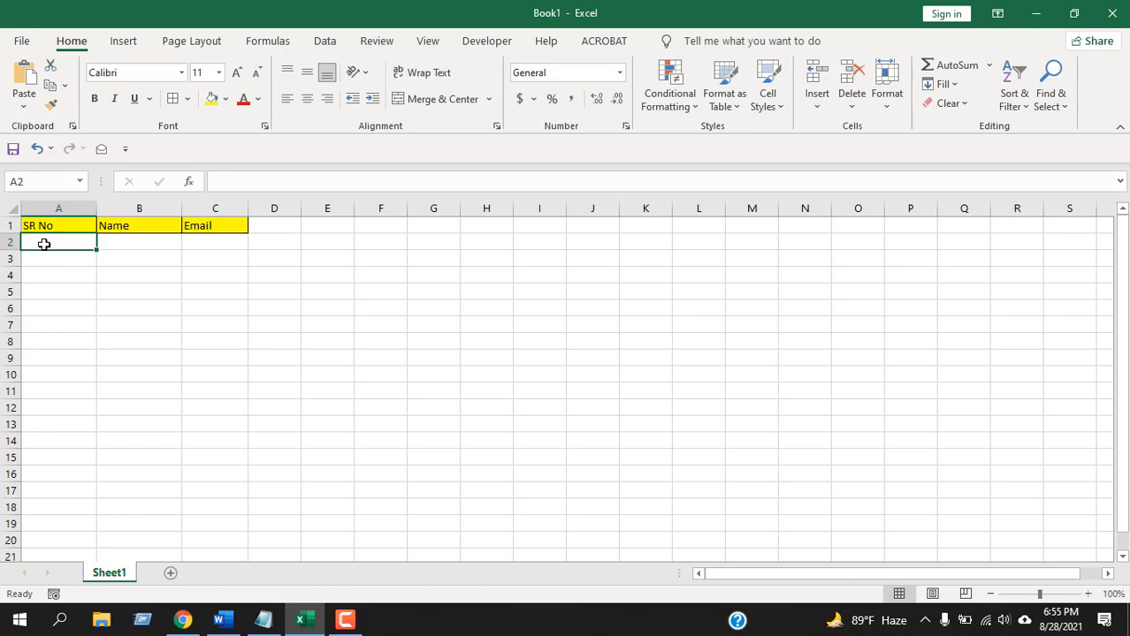
pyautogui.click(215, 242)
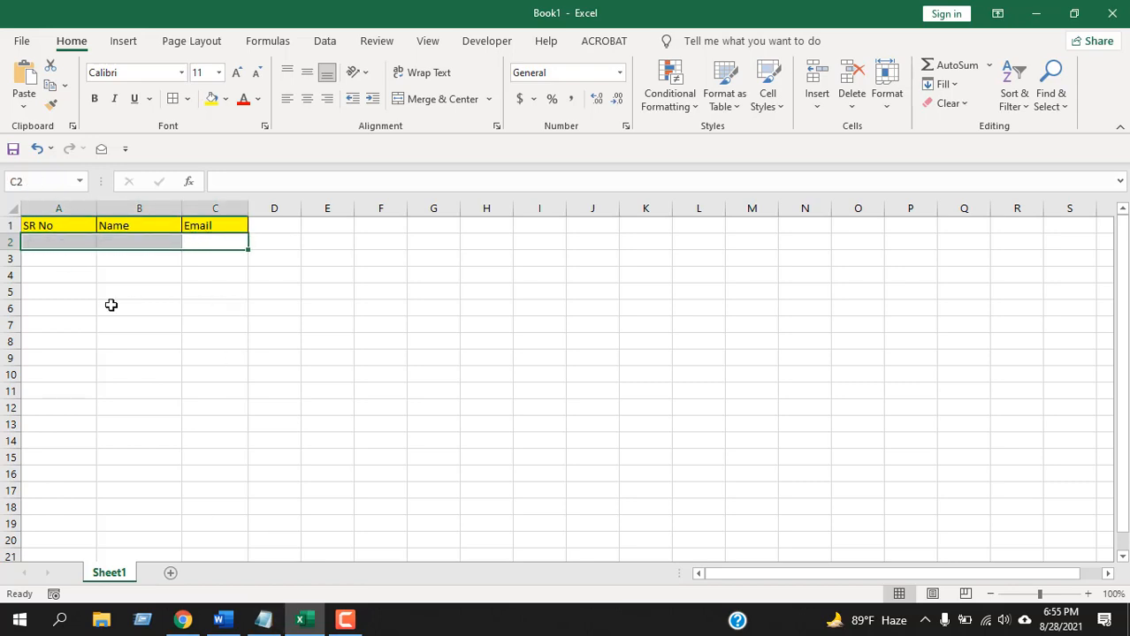
pyautogui.scroll(-3)
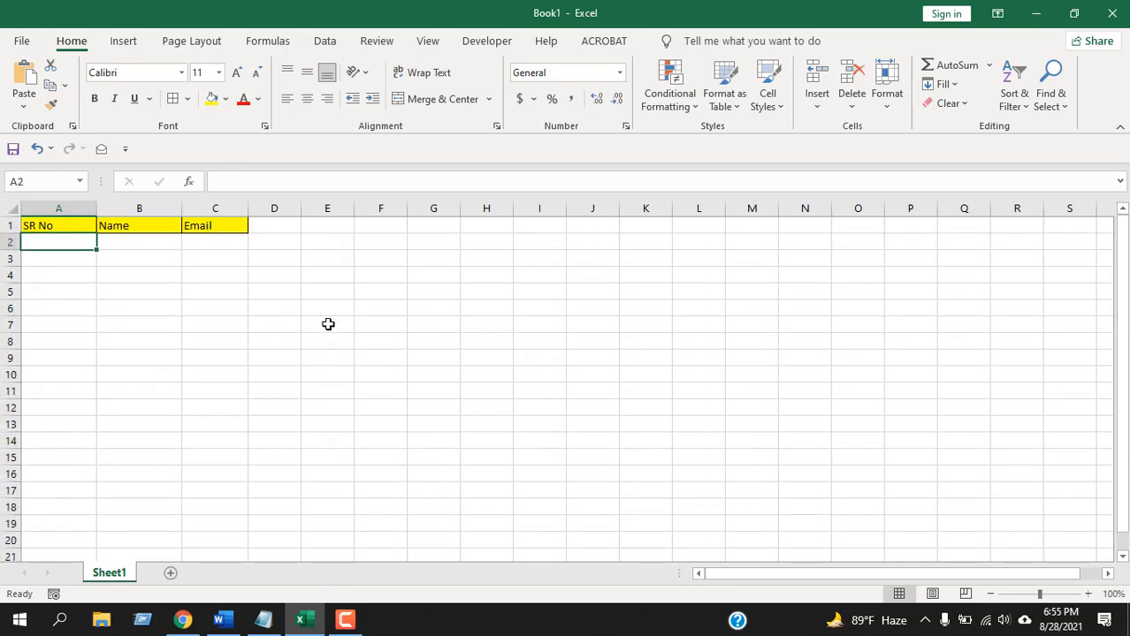
pyautogui.moveTo(58, 242); pyautogui.dragTo(215, 242)
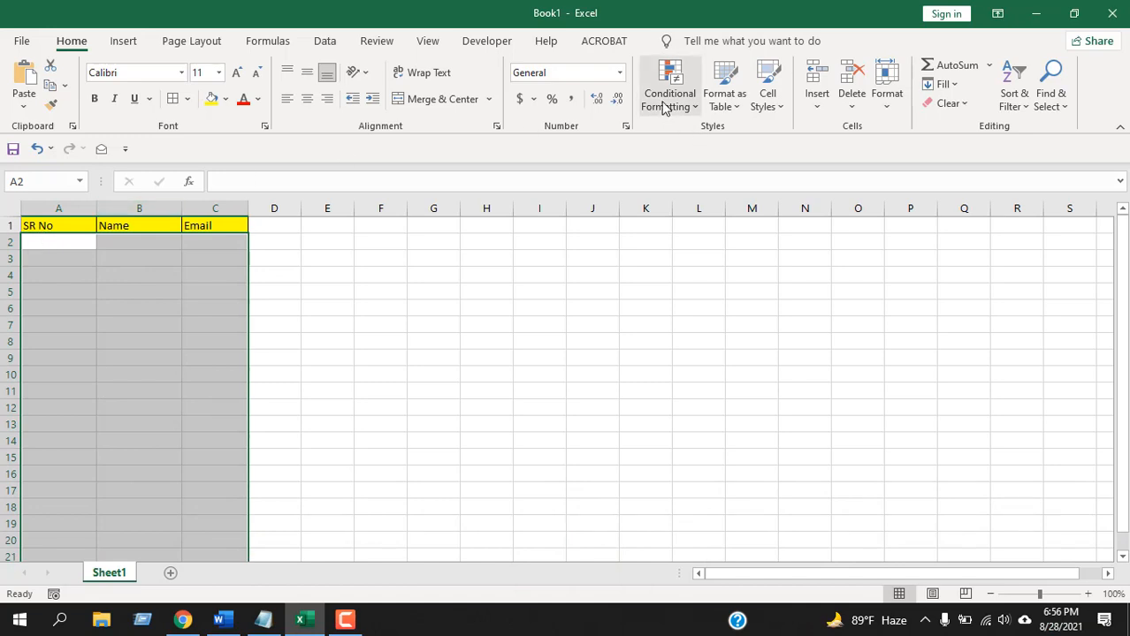
# Step: Start a new conditional formatting rule of type 'Use a formula to determine which cells to format'
pyautogui.click(669, 84)
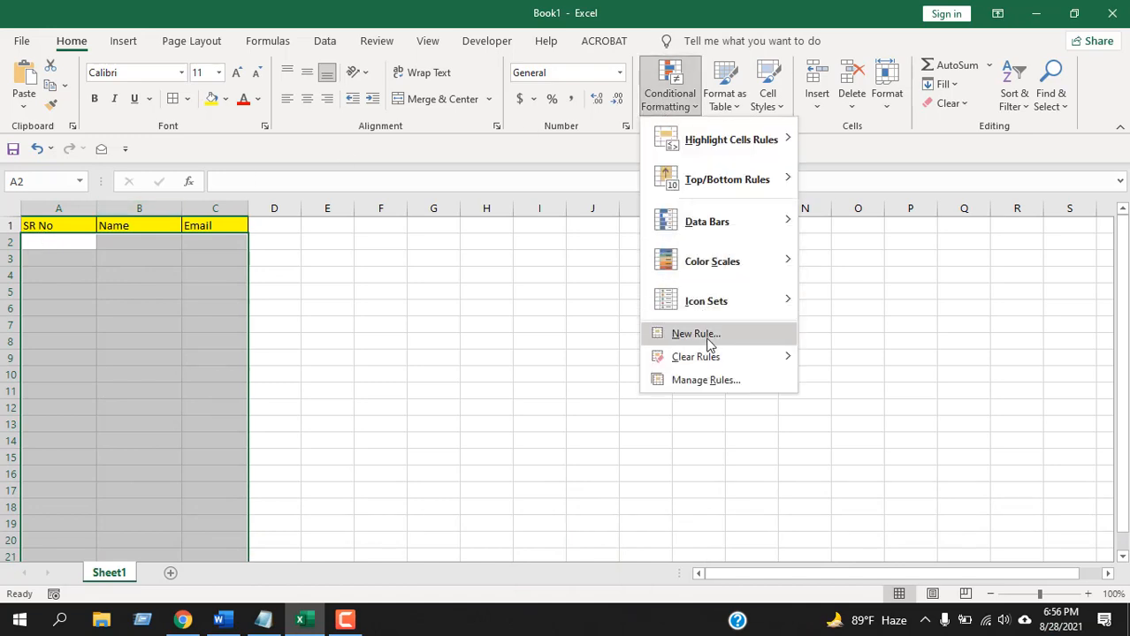
pyautogui.click(696, 333)
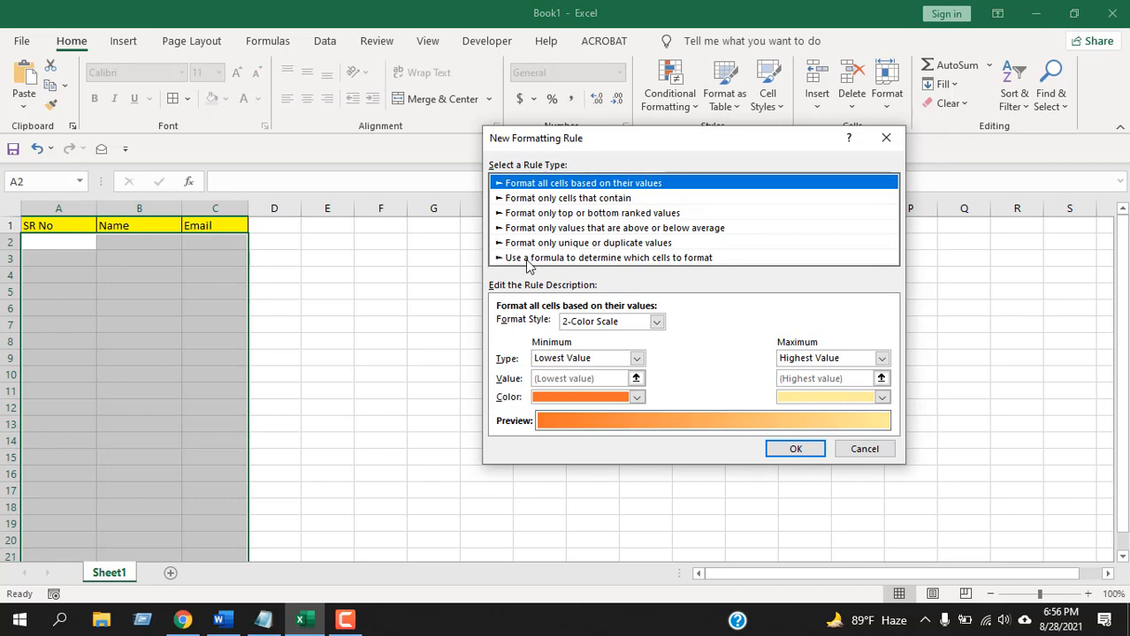
pyautogui.click(608, 257)
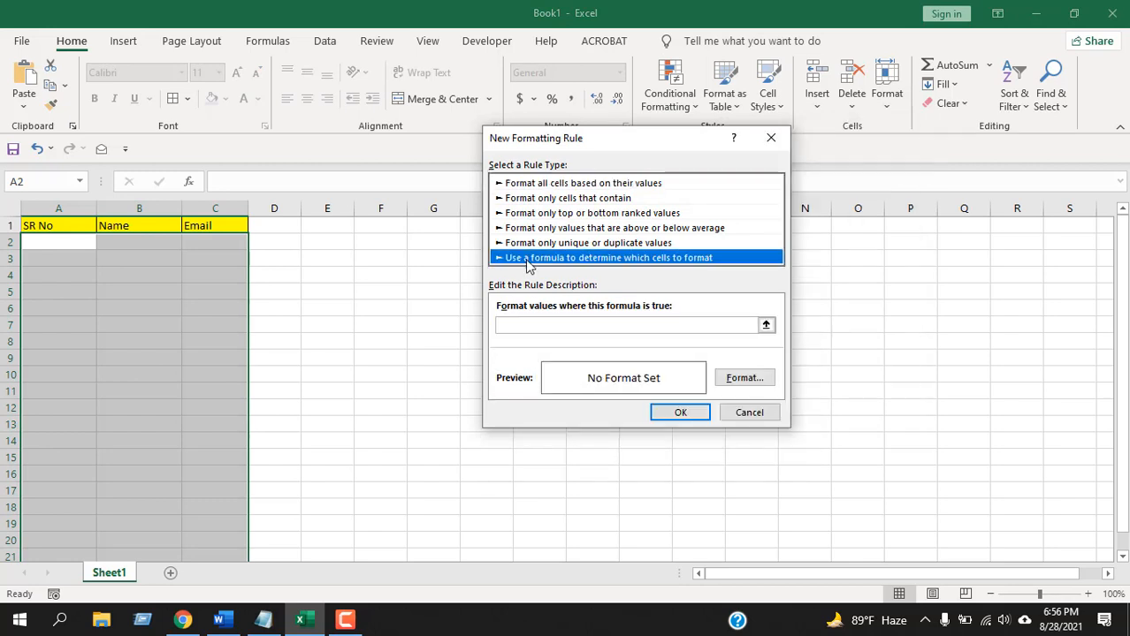
pyautogui.click(629, 324)
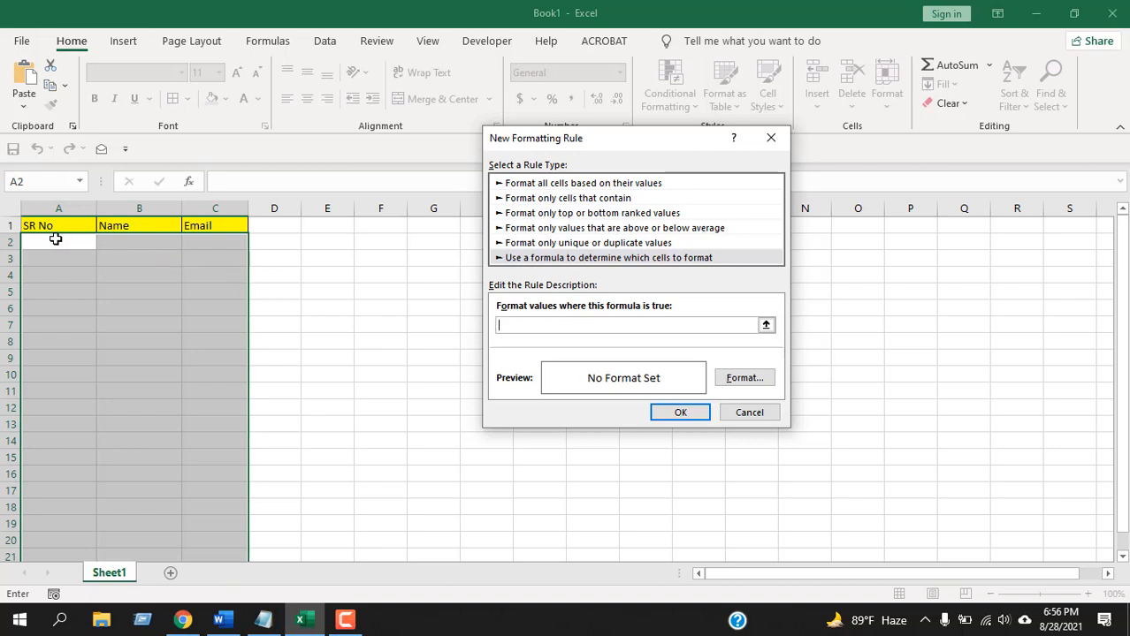
# Step: Enter the rule formula =$A2<>"" and open its Format Cells settings
pyautogui.write('=$A$2')
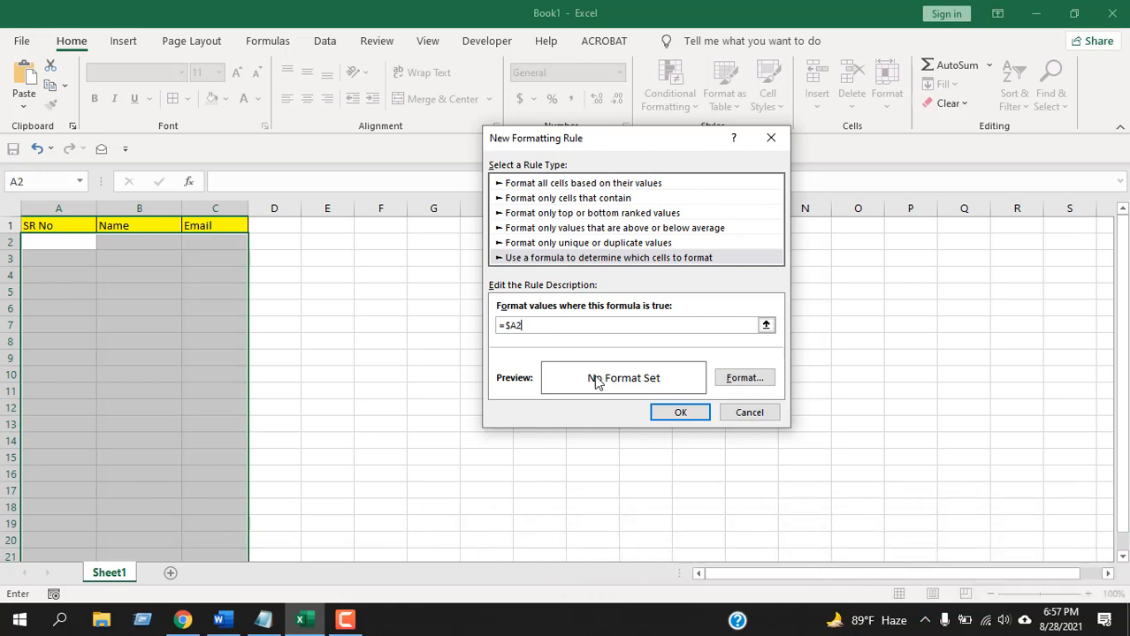
pyautogui.write('<>')
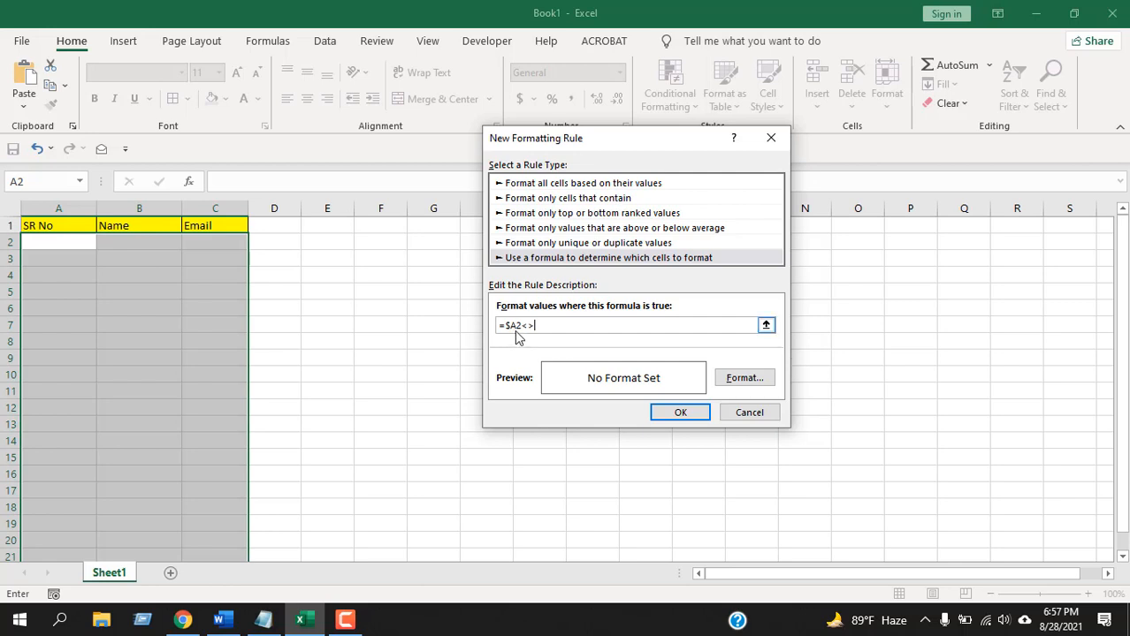
pyautogui.moveTo(650, 396)
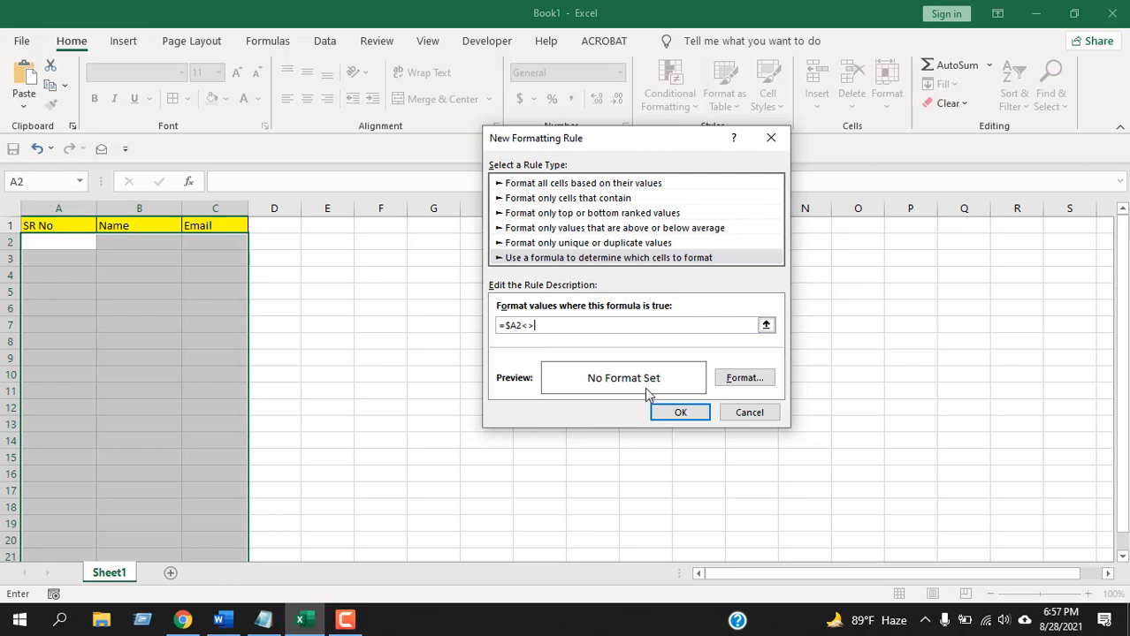
pyautogui.write('""')
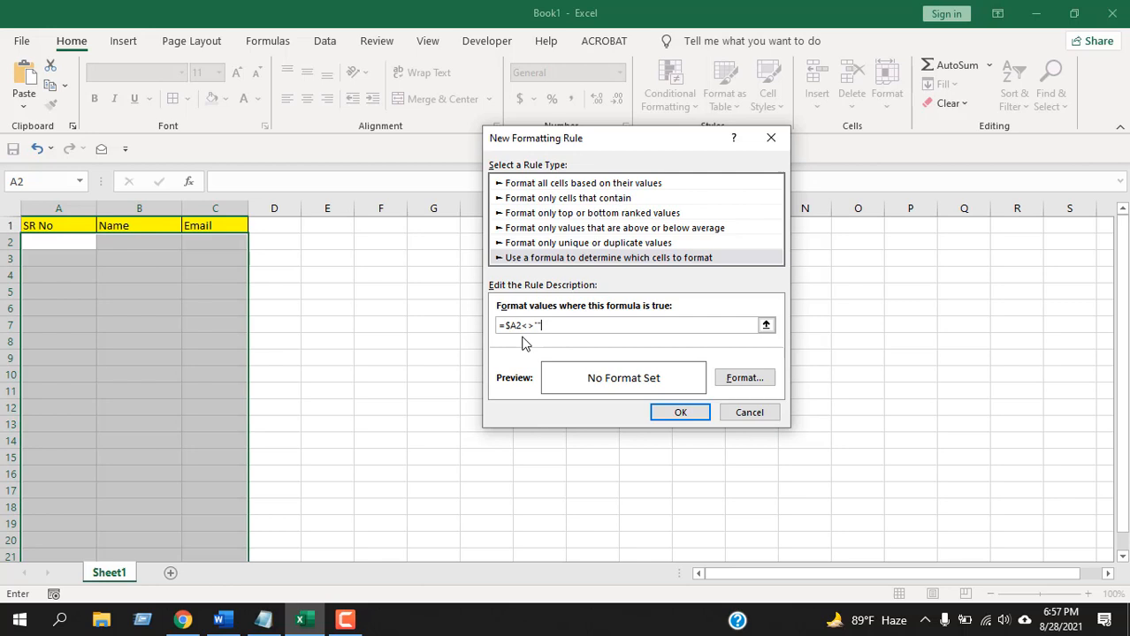
pyautogui.click(744, 378)
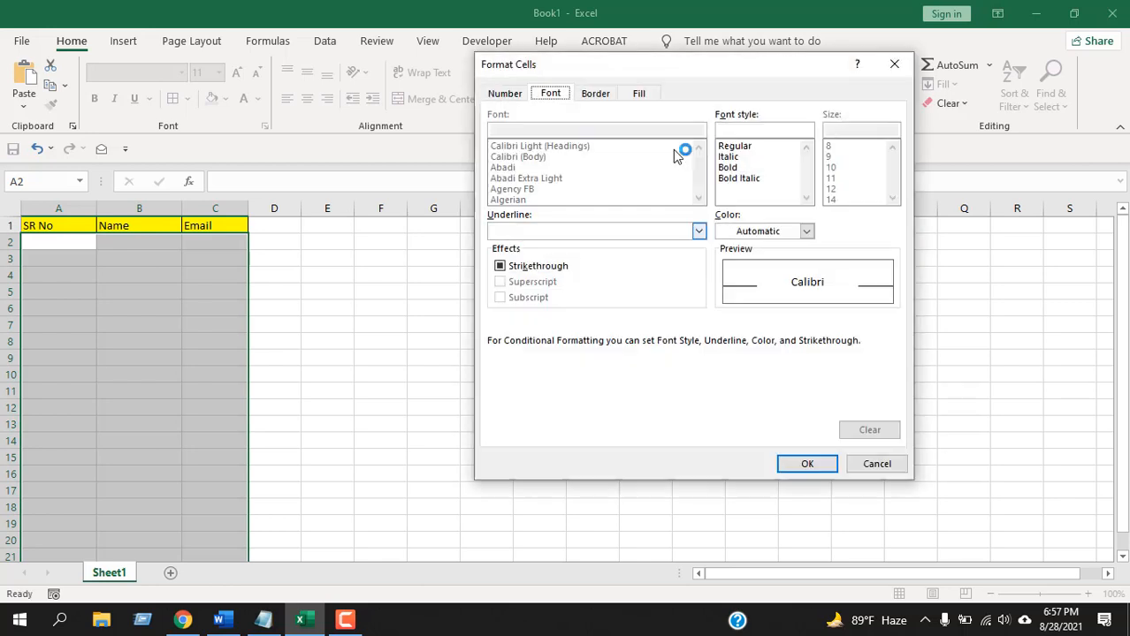
# Step: Choose an Outline border in Format Cells and save the =$A2<>"" rule
pyautogui.click(594, 93)
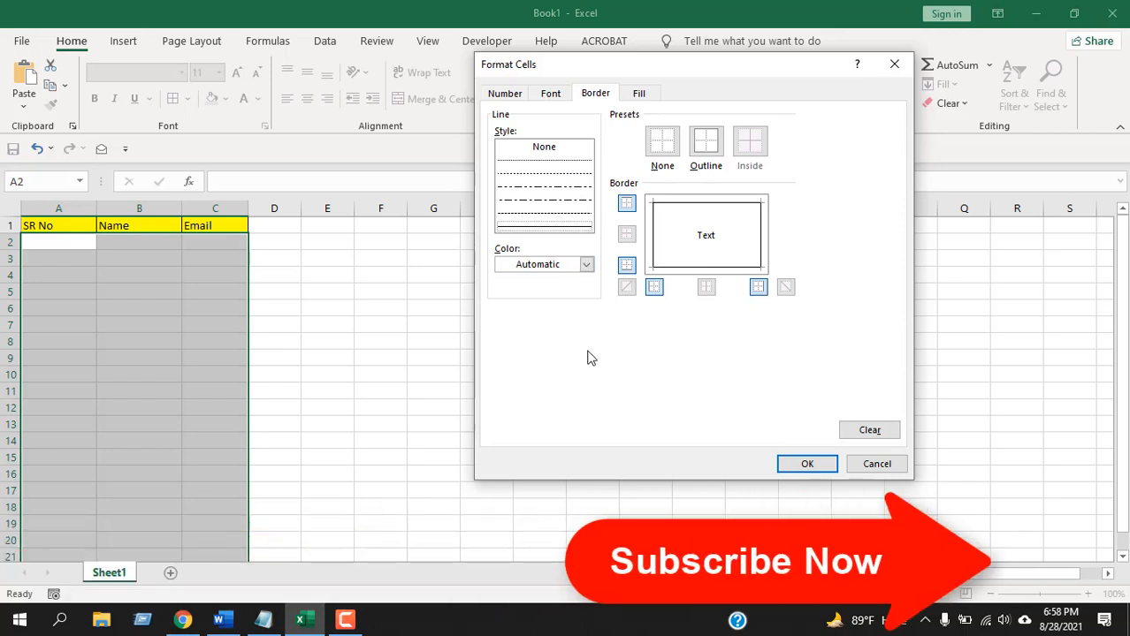
pyautogui.click(705, 143)
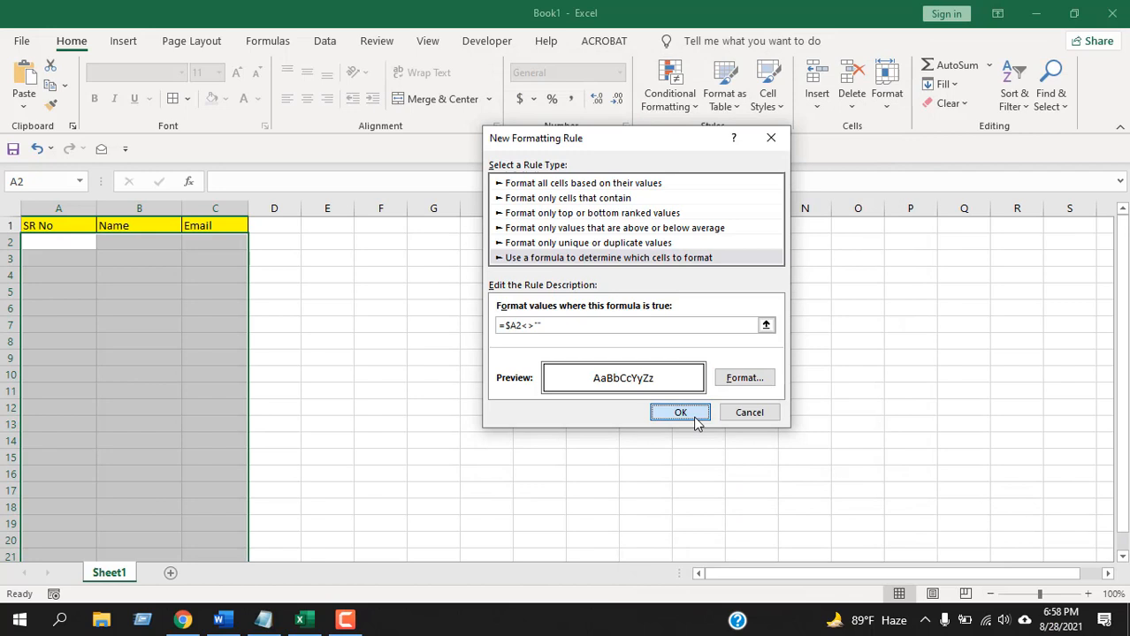
pyautogui.click(680, 412)
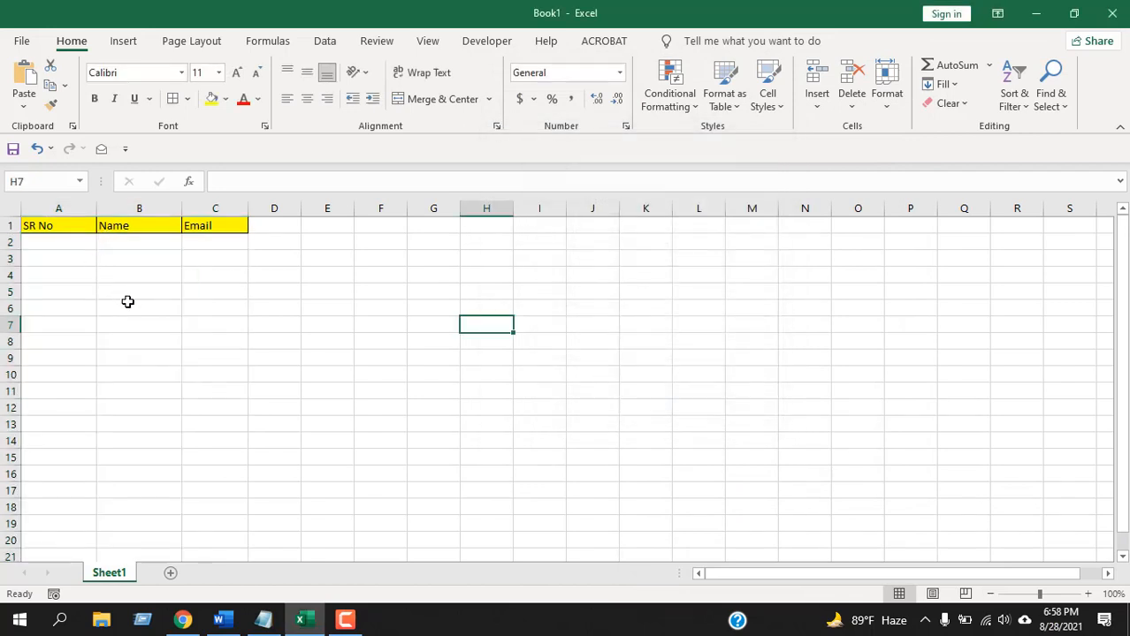
pyautogui.click(58, 243)
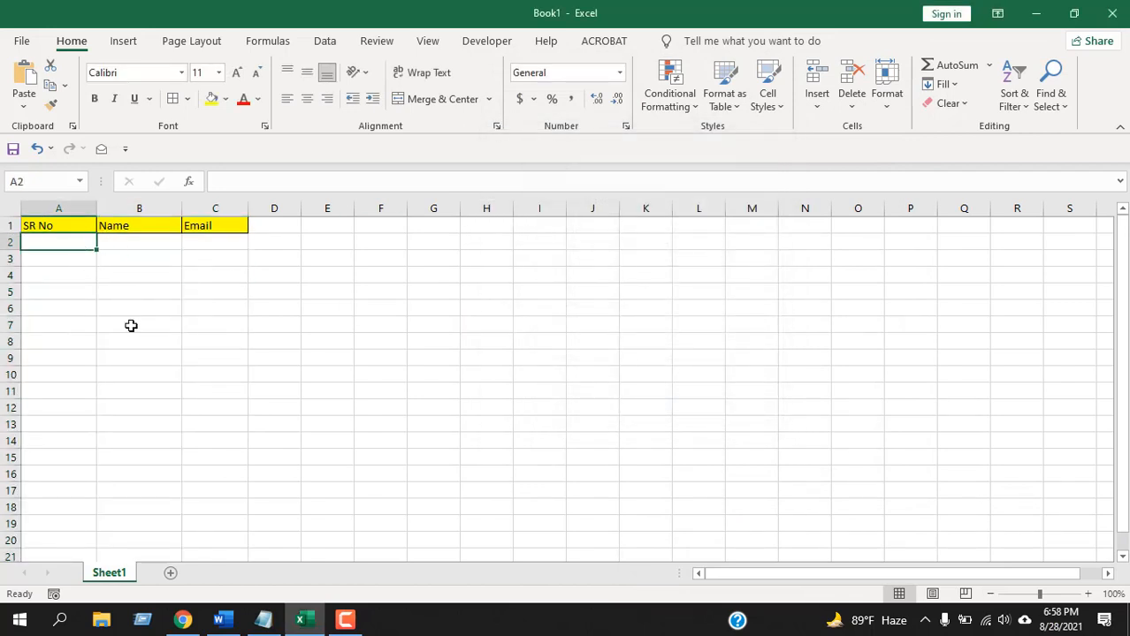
pyautogui.write('1')
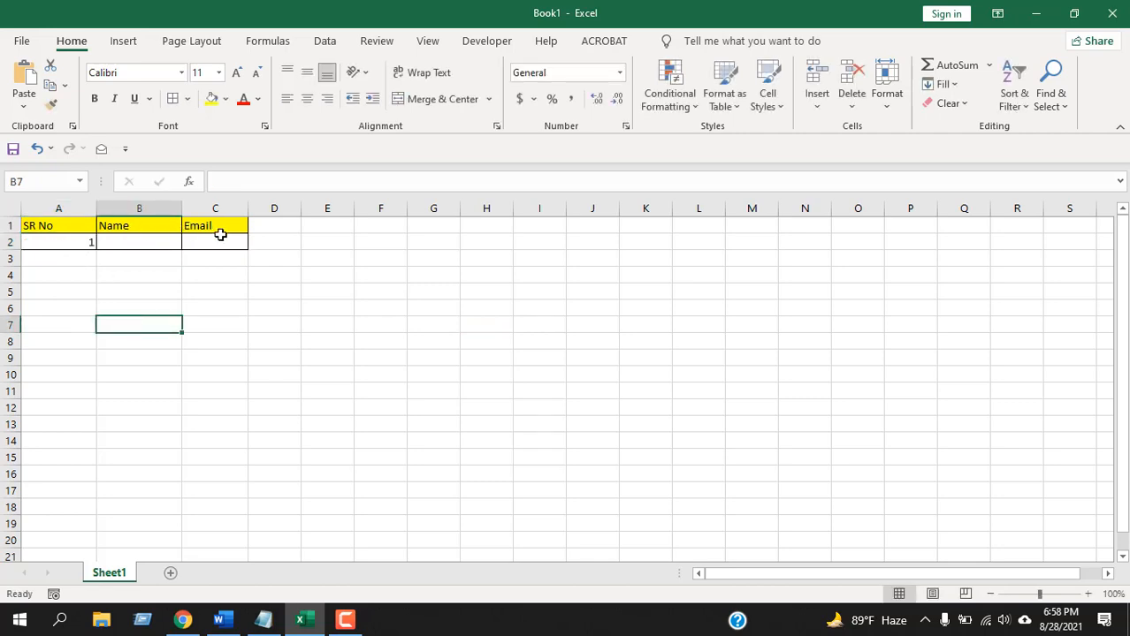
pyautogui.moveTo(193, 245)
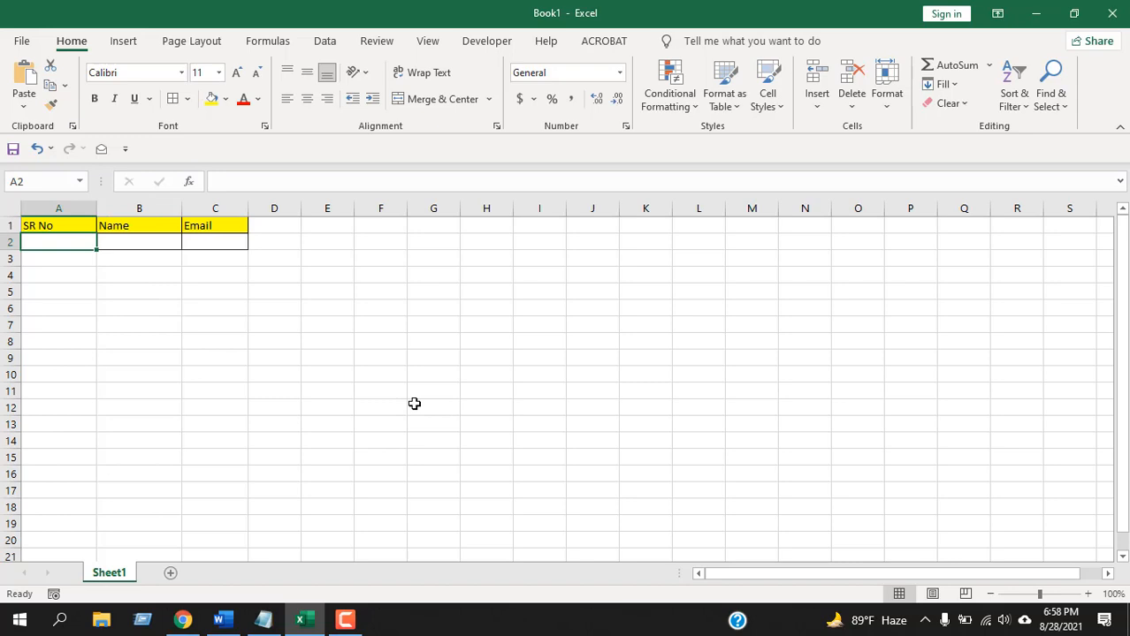
pyautogui.click(215, 391)
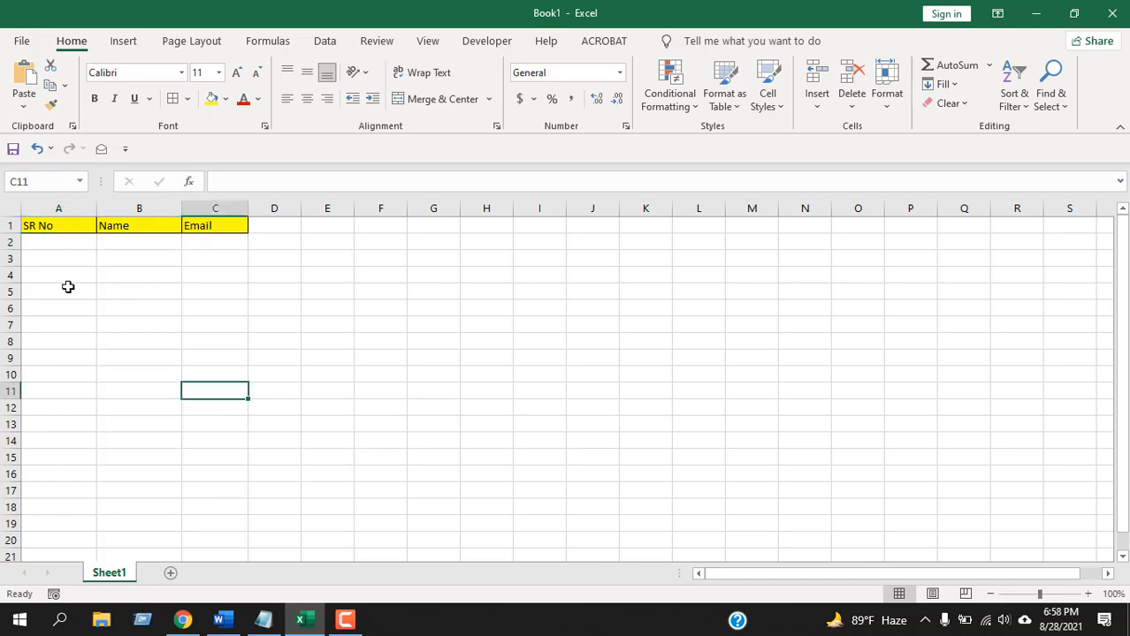
pyautogui.moveTo(128, 269)
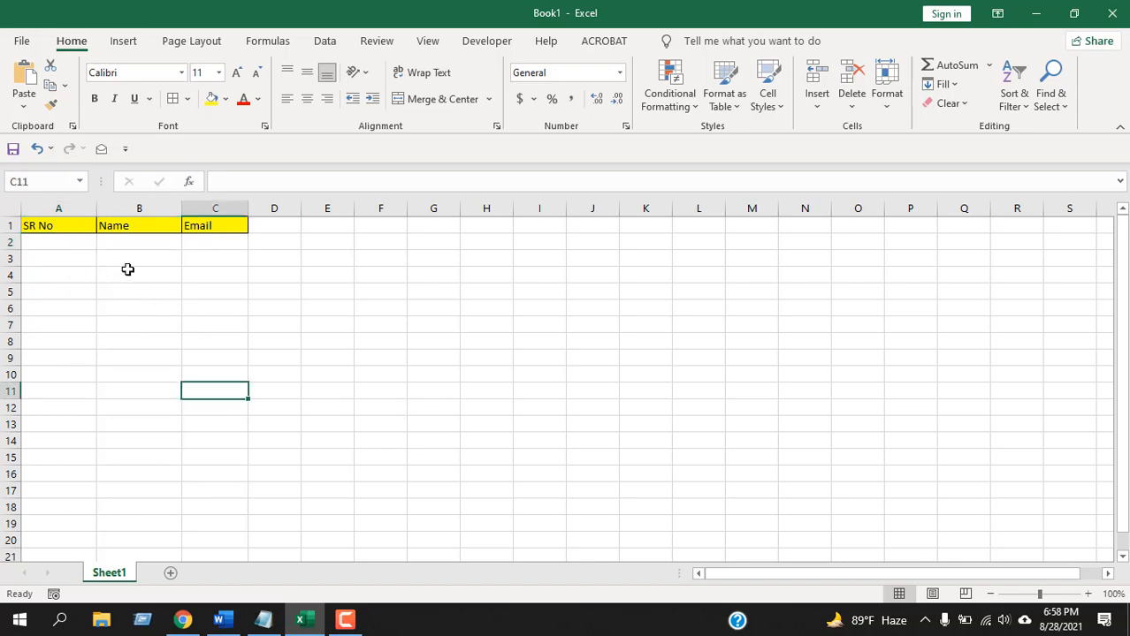